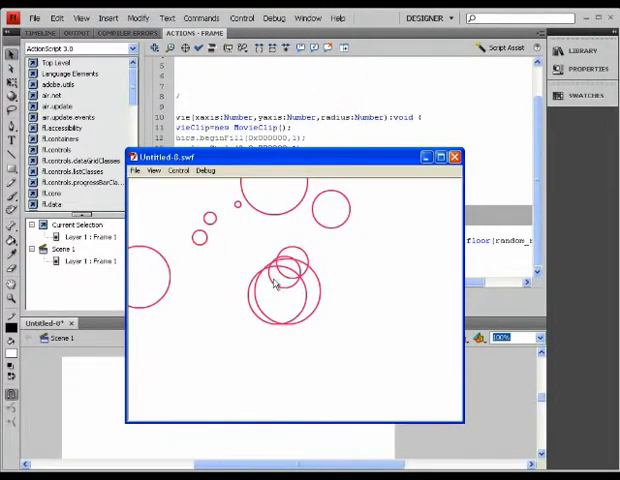
{"action": "mouse_move", "coordinate": [202, 256]}
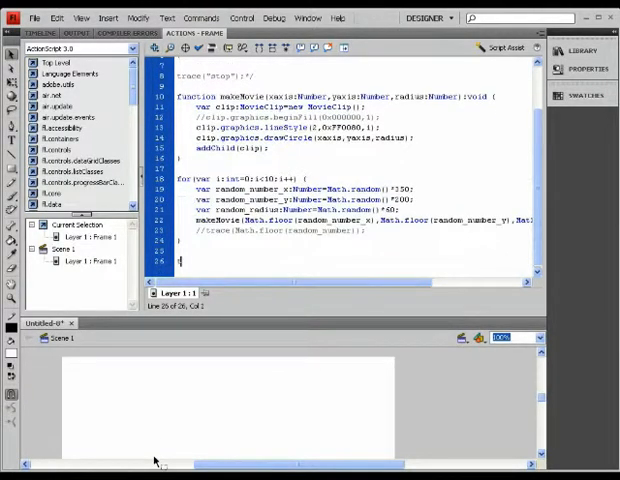
Add a trace(); line after the for loop and test the movie with Ctrl+Enter
{"action": "type", "text": "trace(\"stop"}
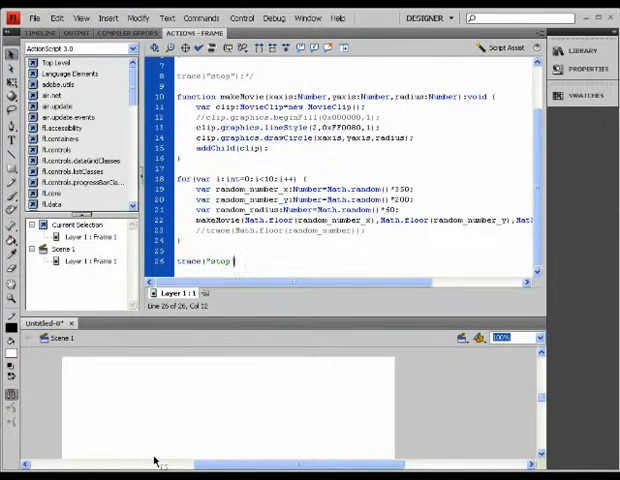
{"action": "type", "text": ");"}
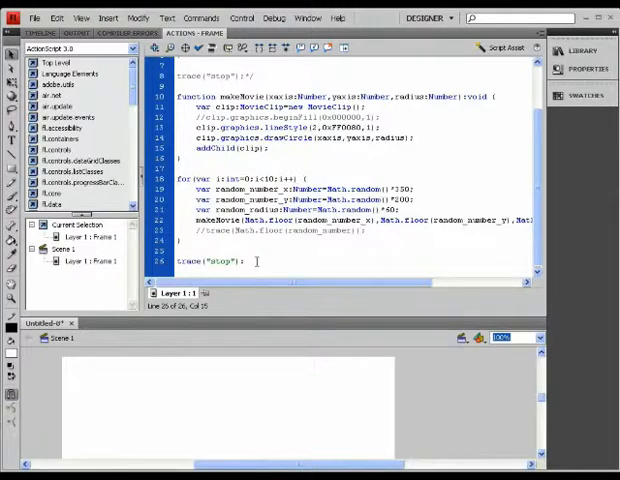
{"action": "key", "text": "ctrl+Return"}
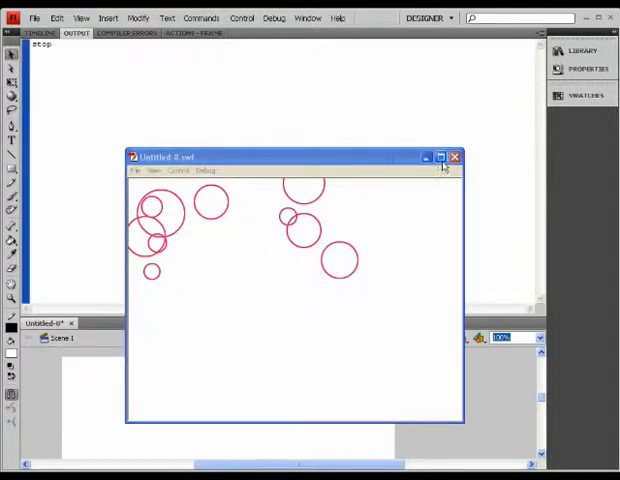
Close the test movie window to return to the ActionScript code
{"action": "left_click", "coordinate": [456, 156]}
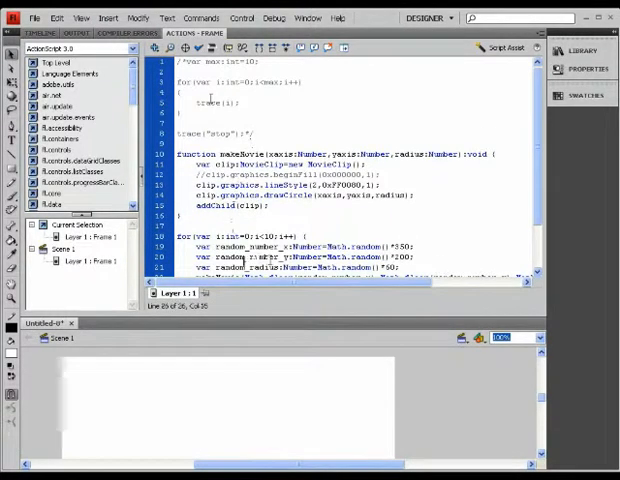
Select the pink colour hex value in the lineStyle() call for replacement
{"action": "scroll", "scroll_direction": "down", "scroll_amount": 3}
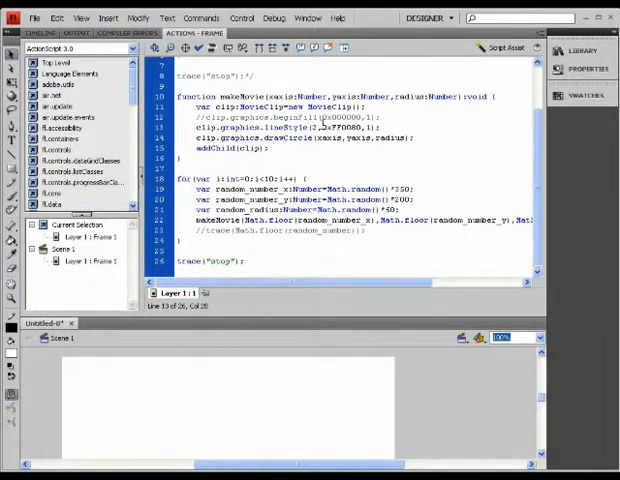
{"action": "double_click", "coordinate": [340, 128]}
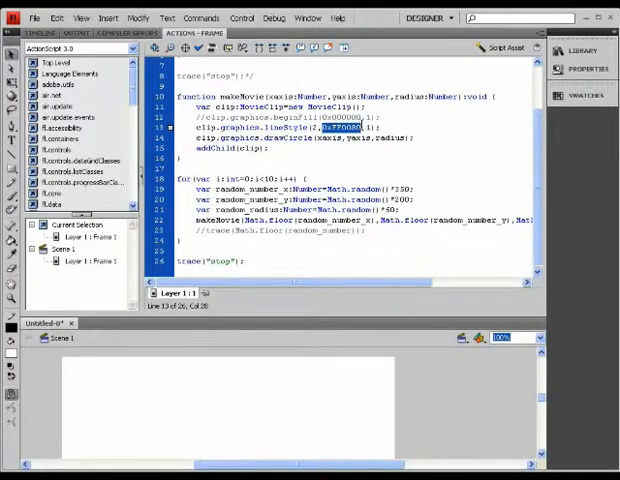